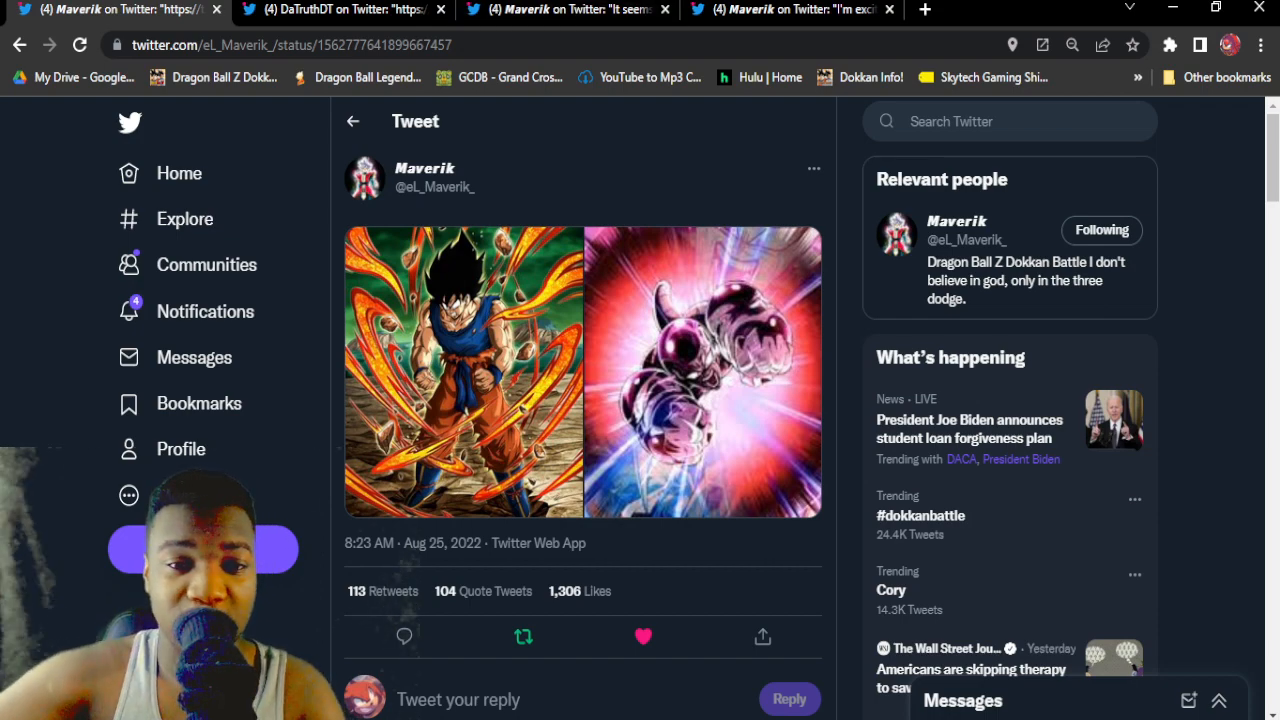
# Step: Enlarge the leaked Goku artwork, then switch to the Dokkan wiki Disambiguation page
pyautogui.click(463, 371)
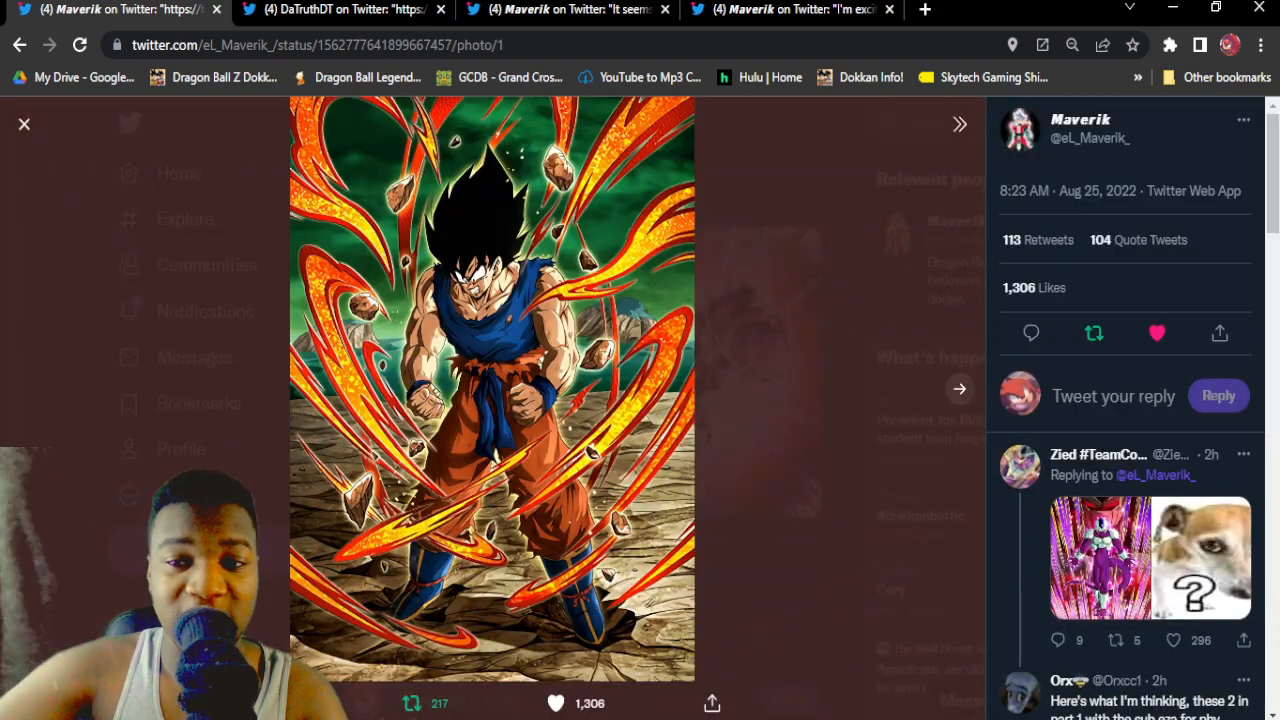
pyautogui.click(957, 389)
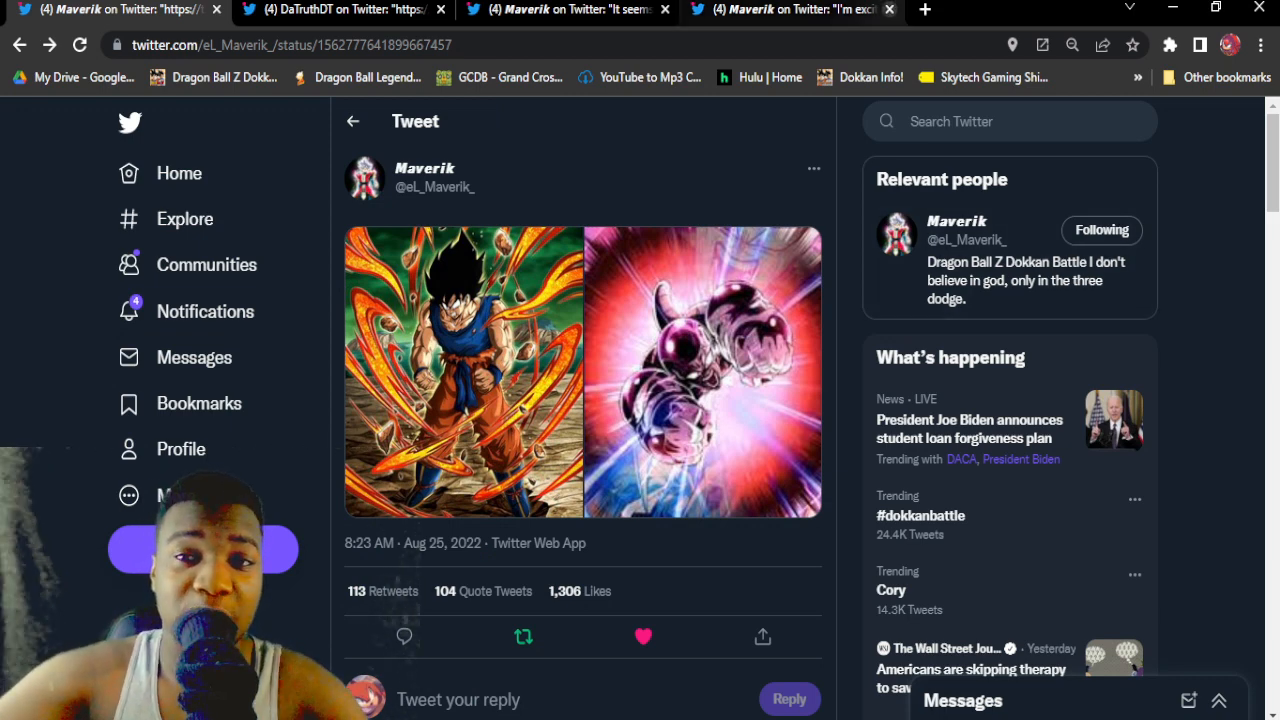
pyautogui.click(924, 9)
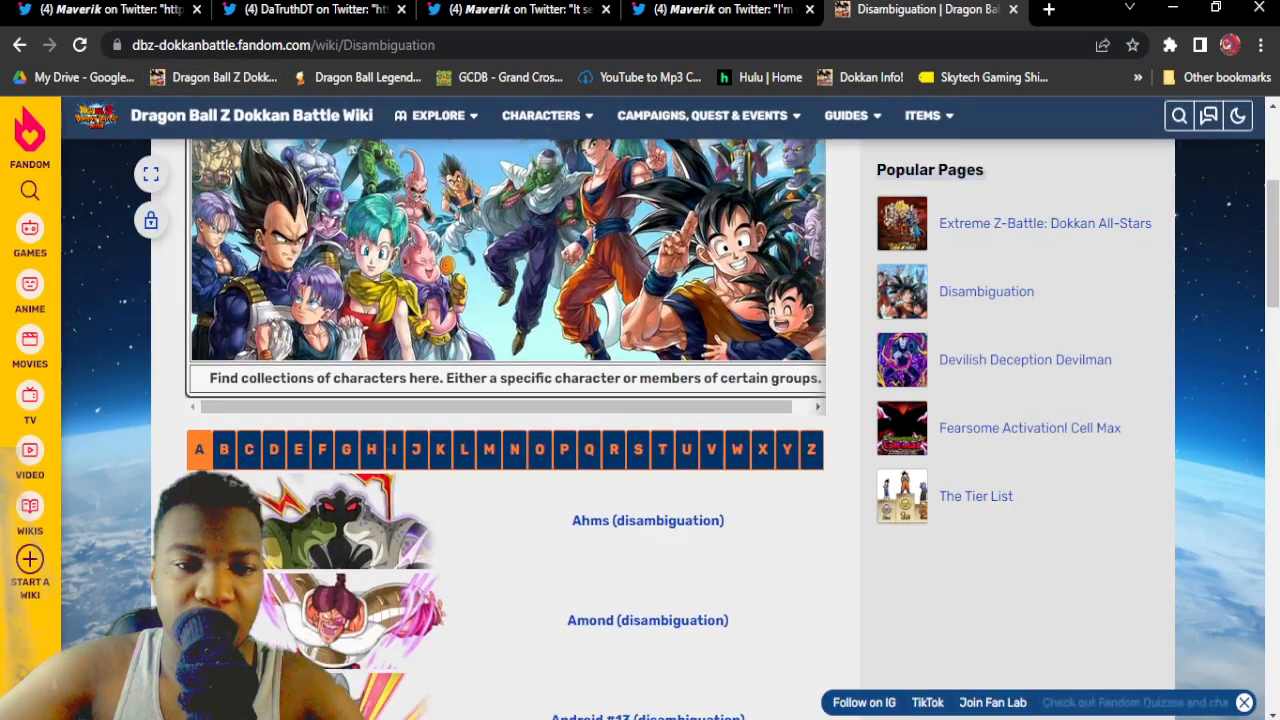
# Step: Go from the G character index through Goku (disambiguation) to the Pinnacle of Fury Goku card
pyautogui.click(346, 449)
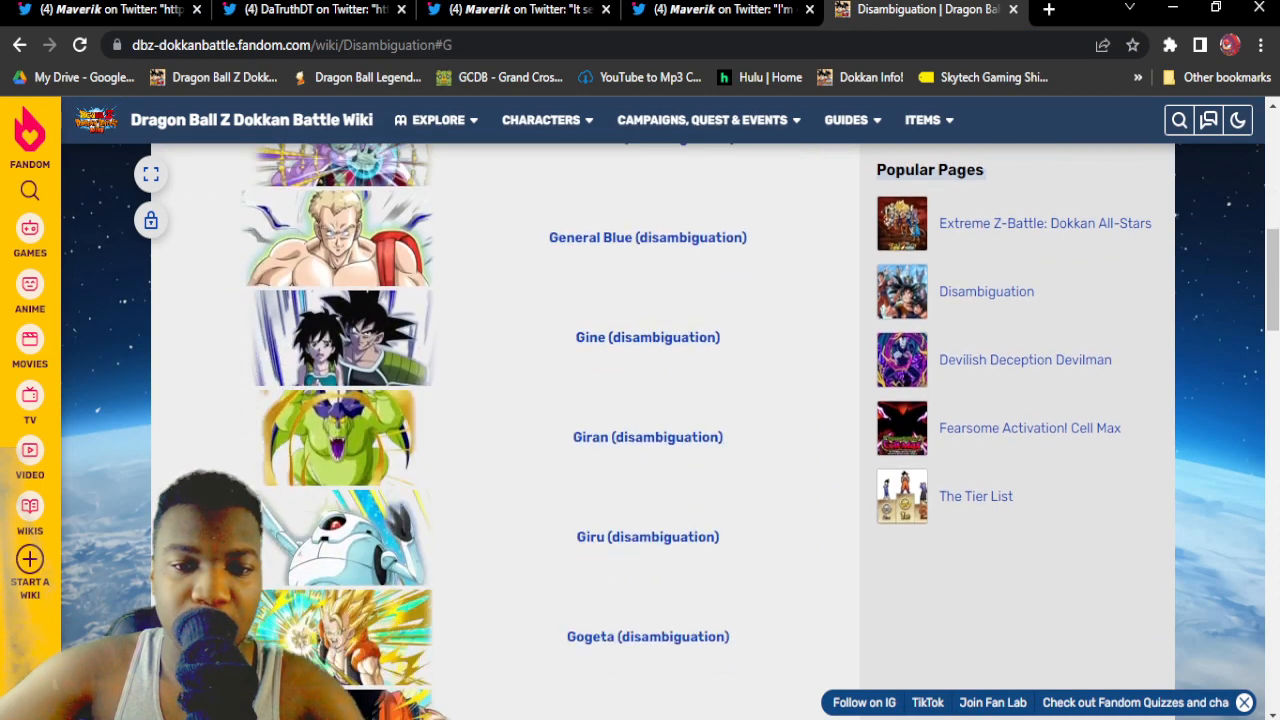
pyautogui.scroll(-3)
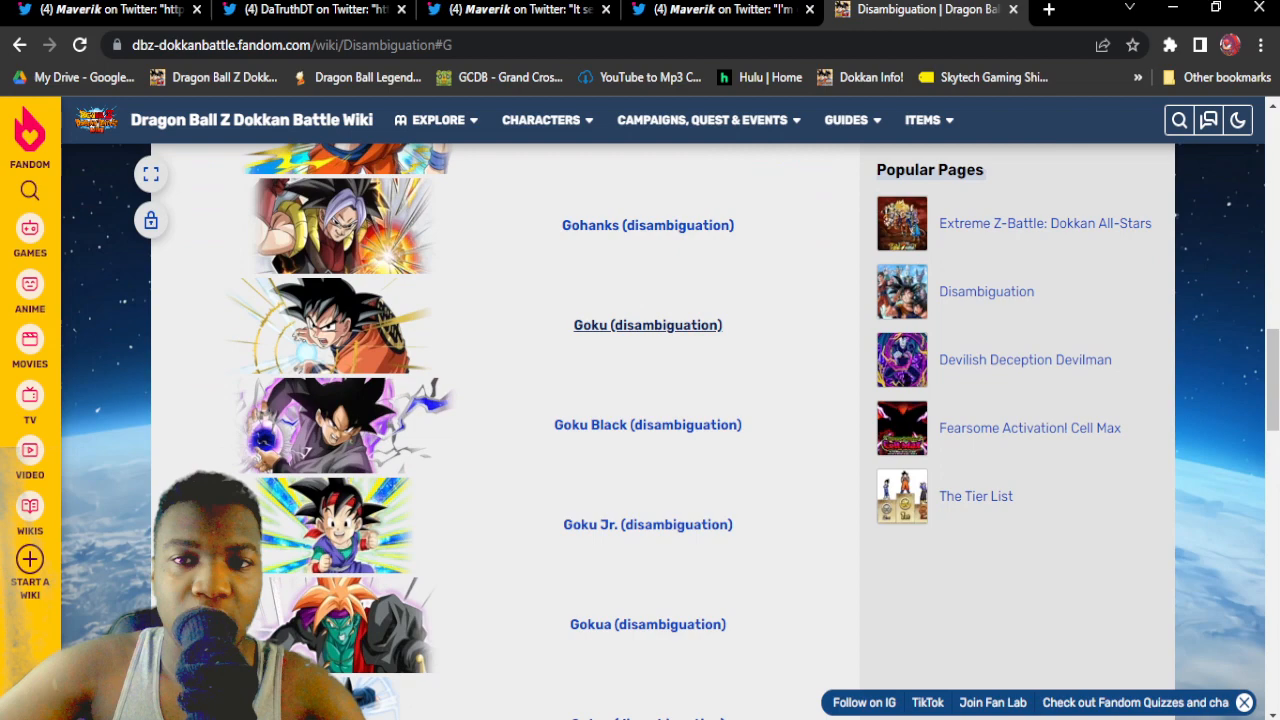
pyautogui.click(647, 325)
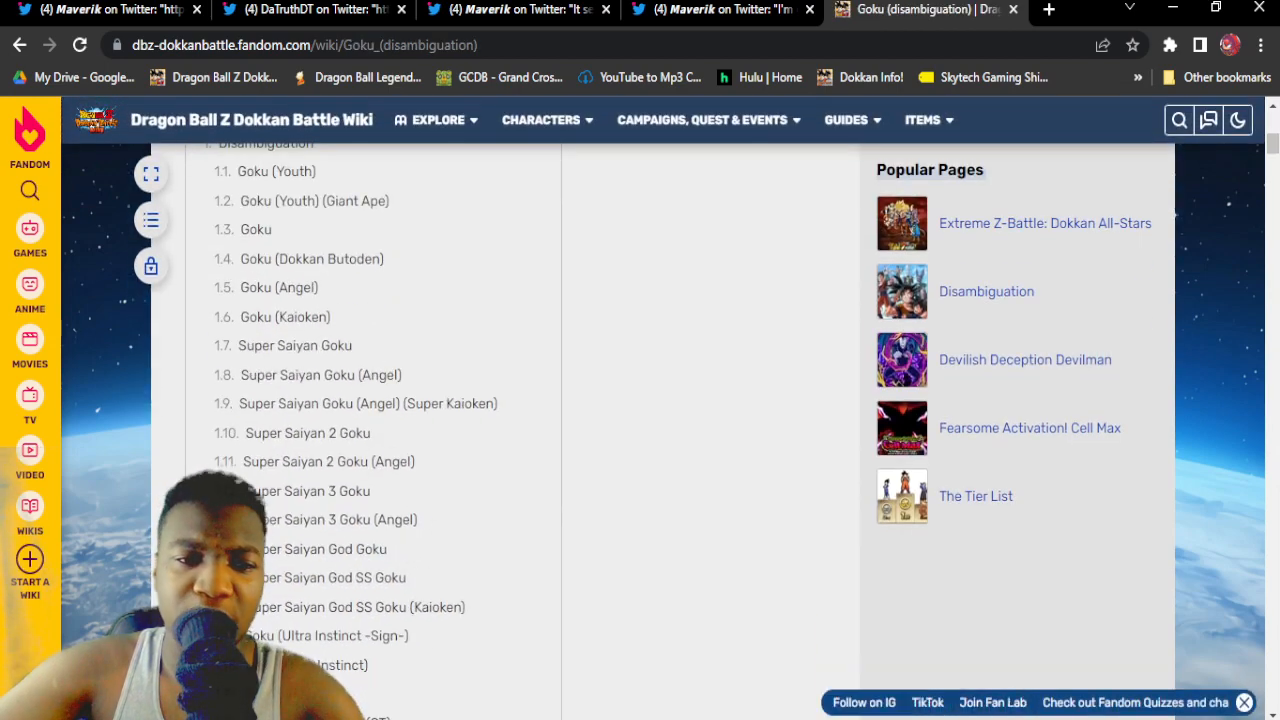
pyautogui.moveTo(279, 287)
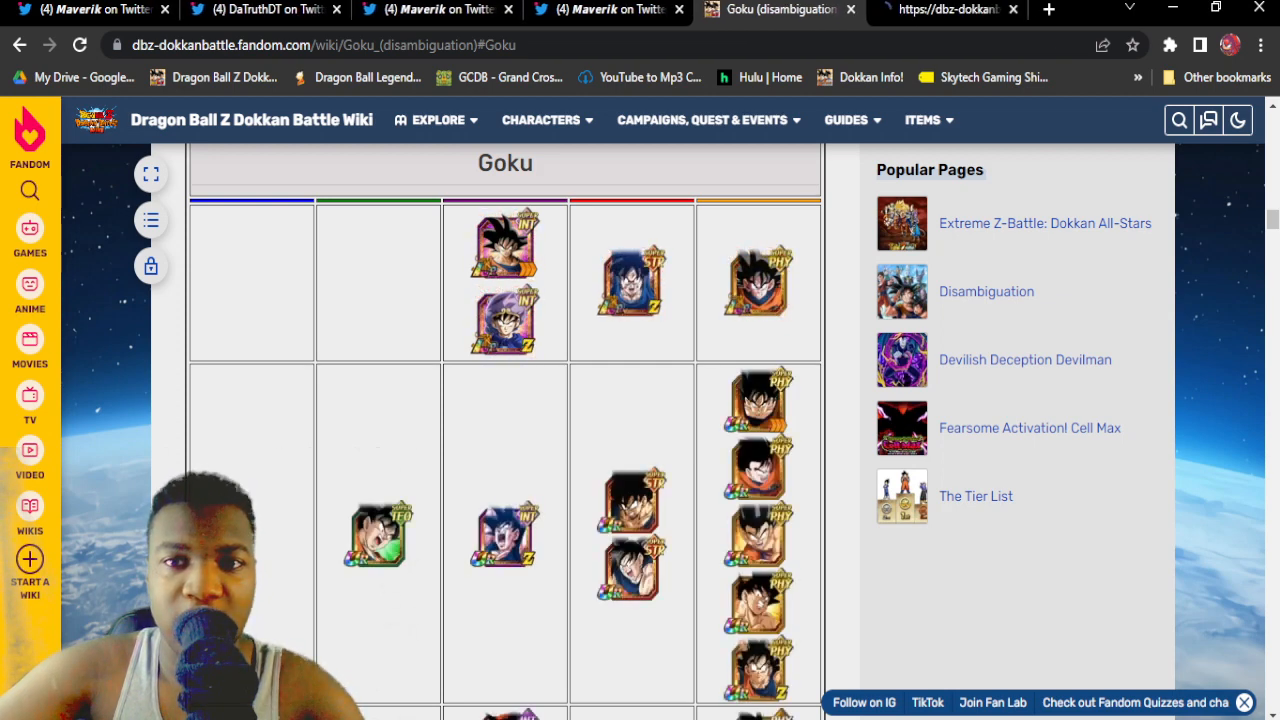
pyautogui.click(928, 119)
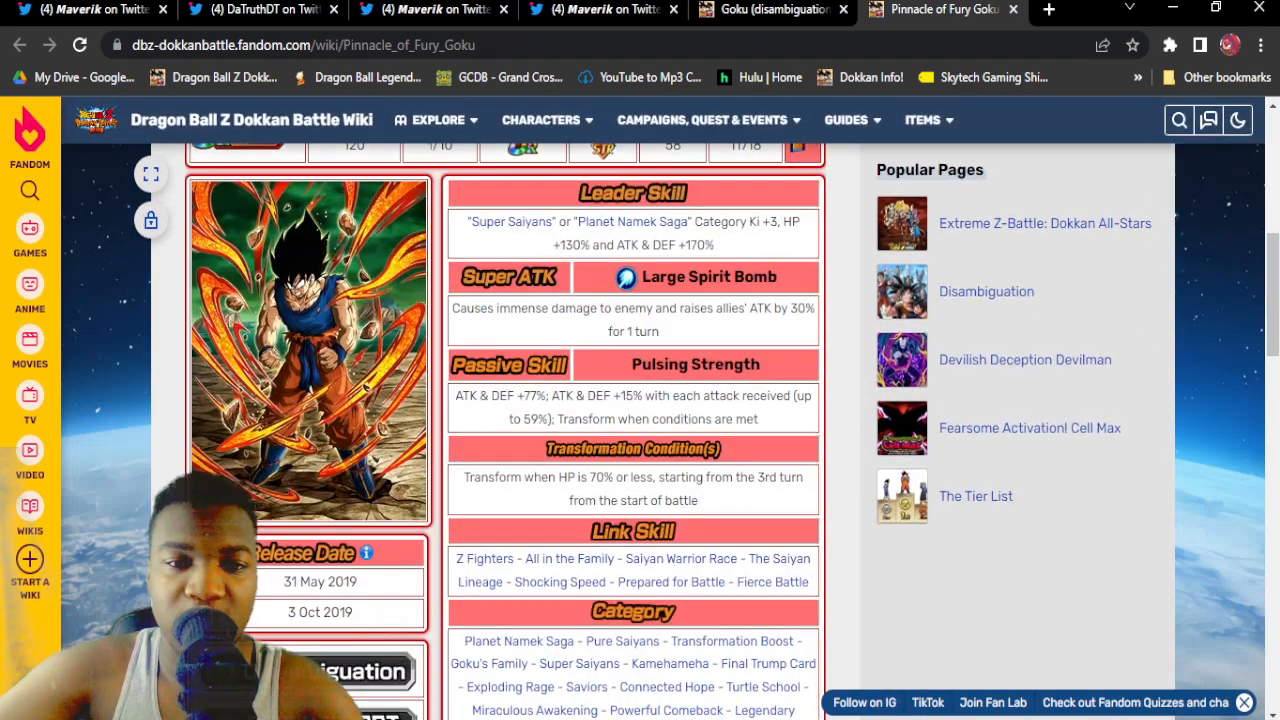
# Step: Show the base Goku form's card details and highlight its passive skill effect text
pyautogui.scroll(-3)
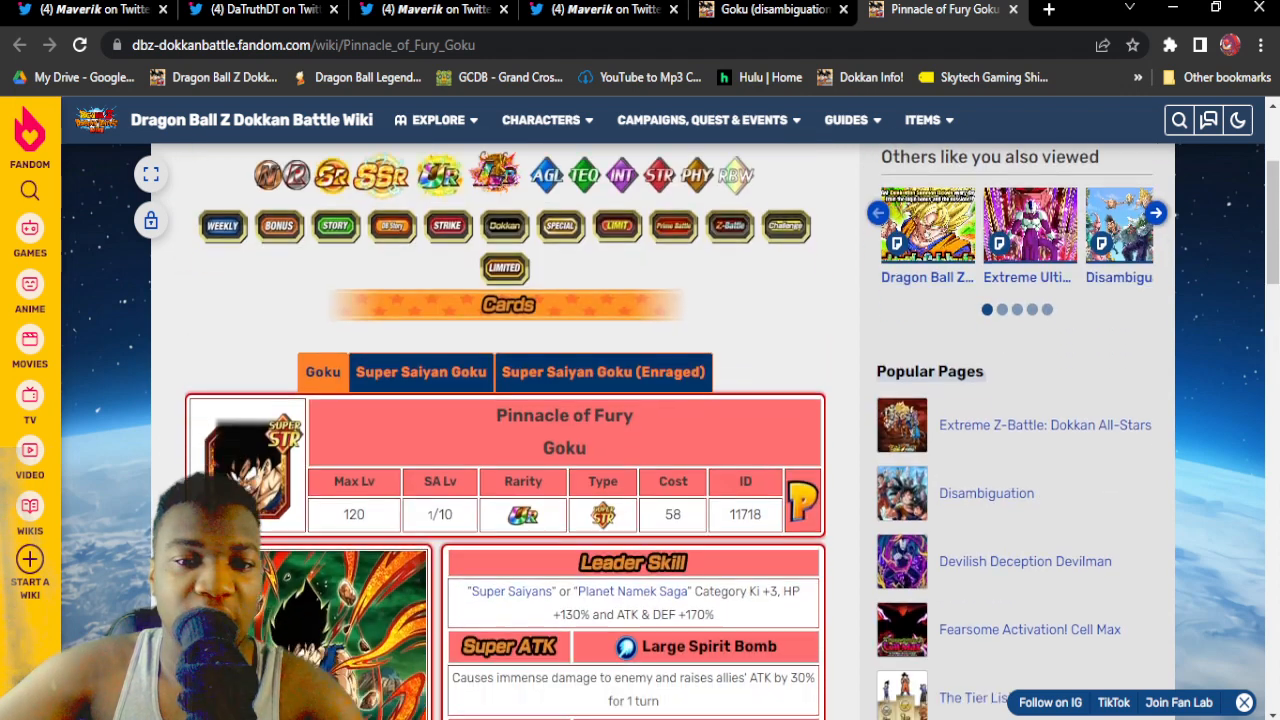
pyautogui.click(420, 371)
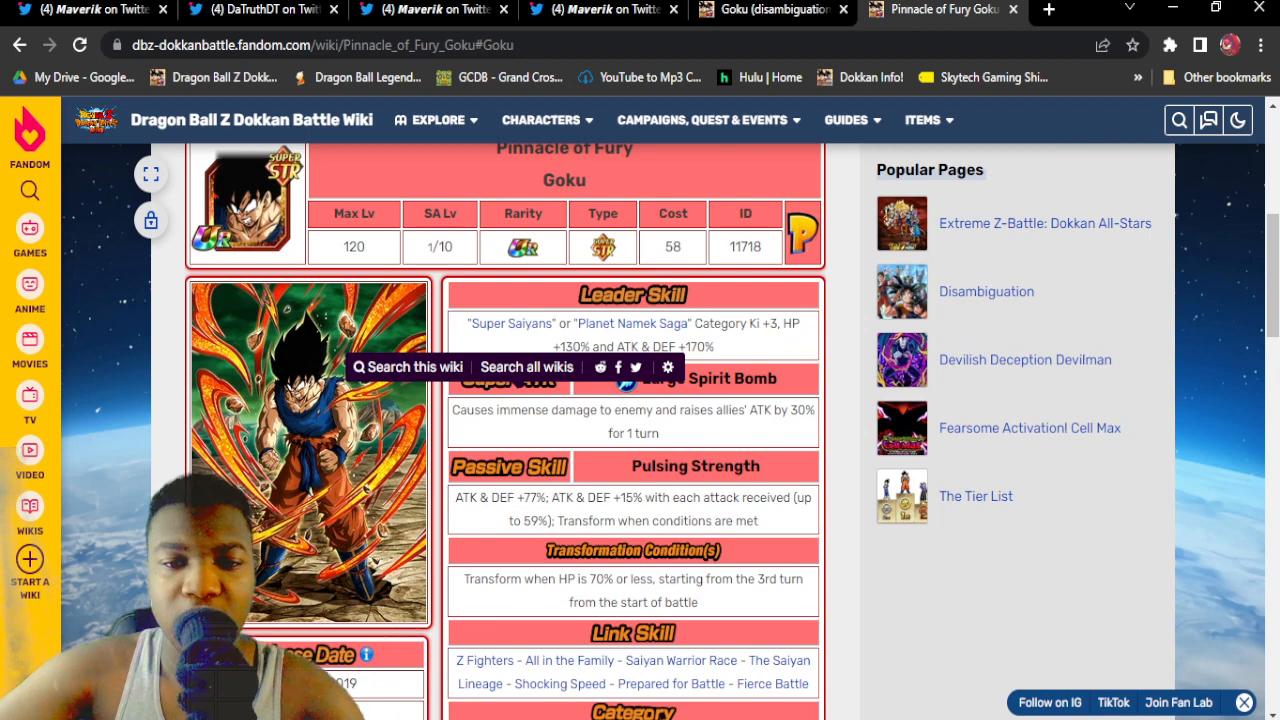
pyautogui.scroll(-3)
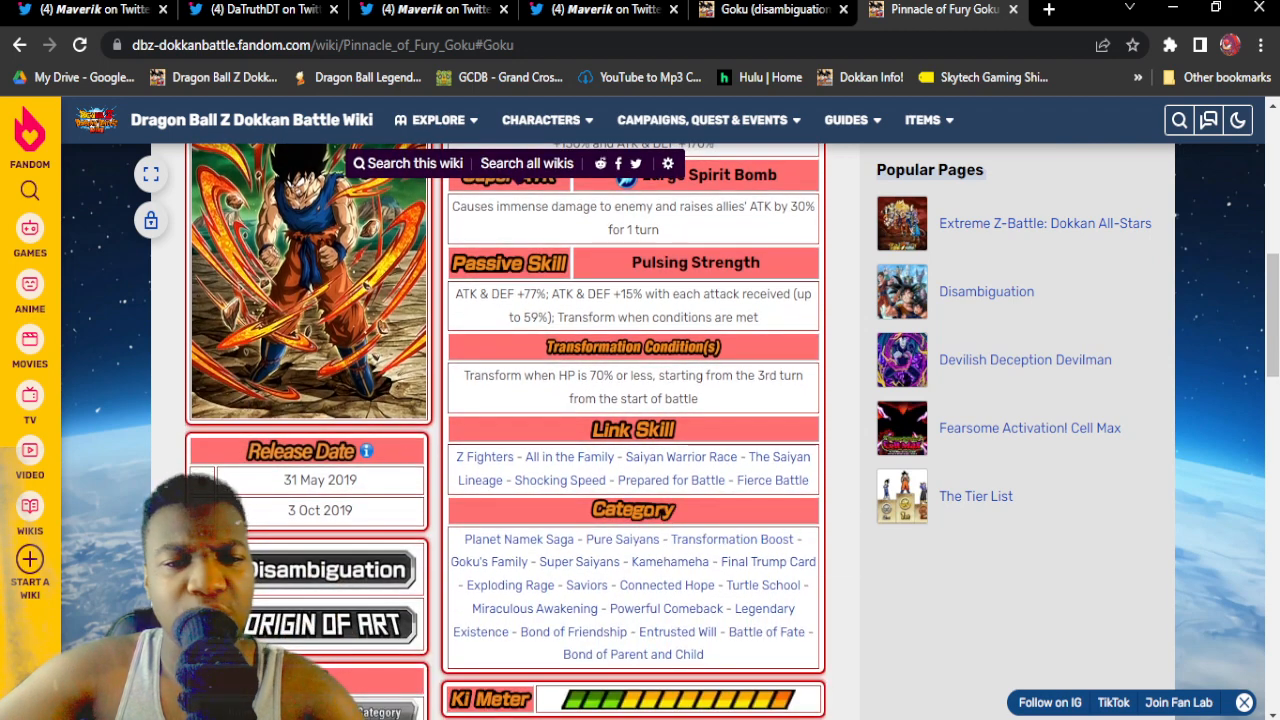
pyautogui.moveTo(460, 375); pyautogui.dragTo(630, 398)
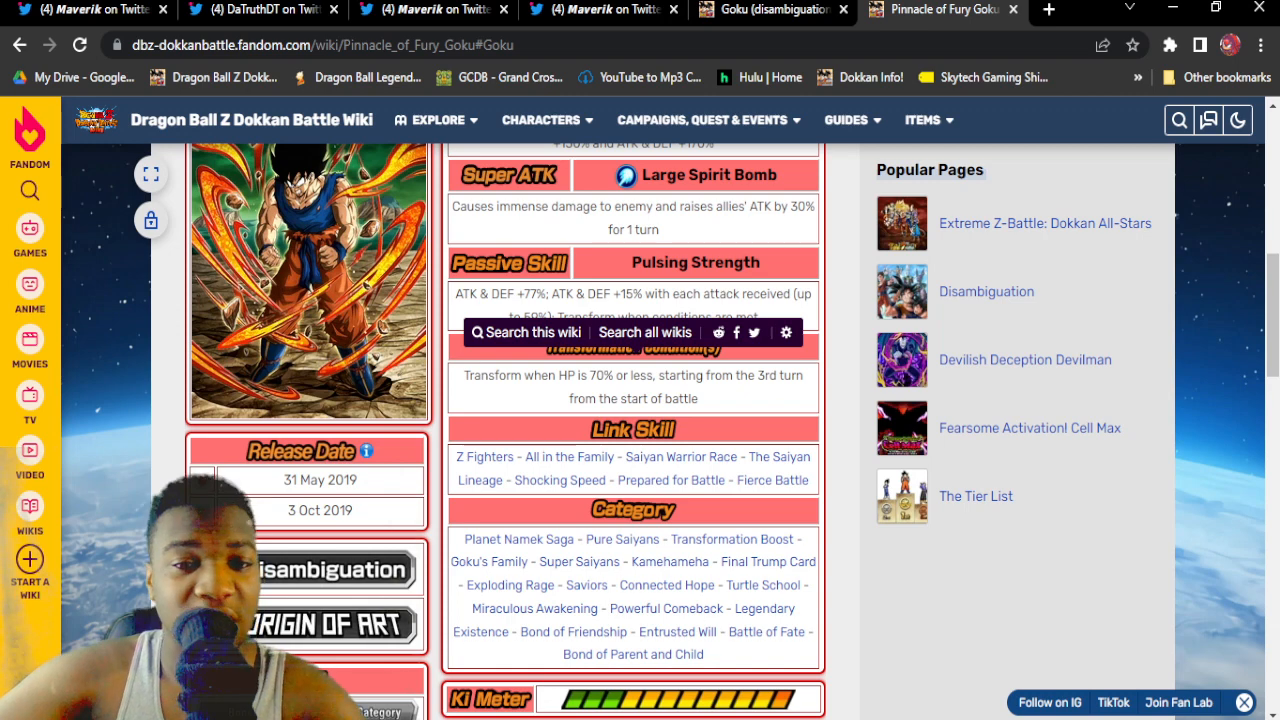
# Step: Scroll through the wiki to reach the Last-Ditch Attack Frieza (Full Power) page
pyautogui.scroll(-3)
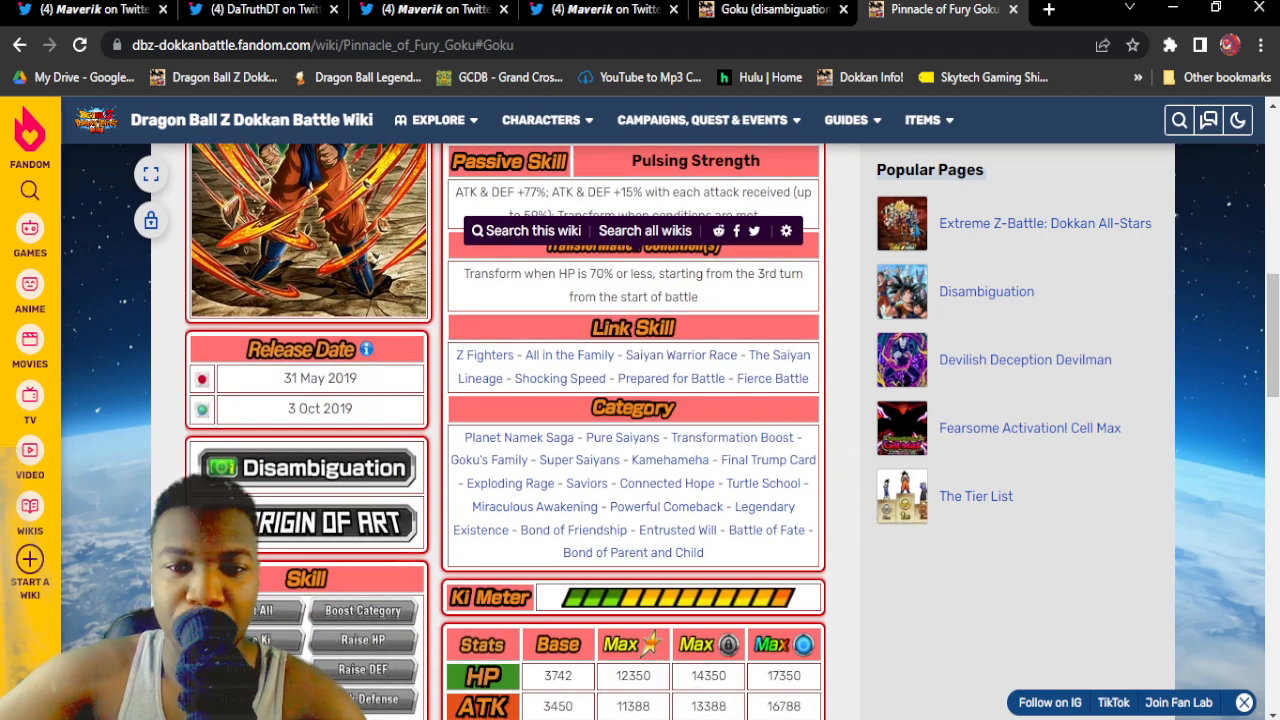
pyautogui.moveTo(670, 378)
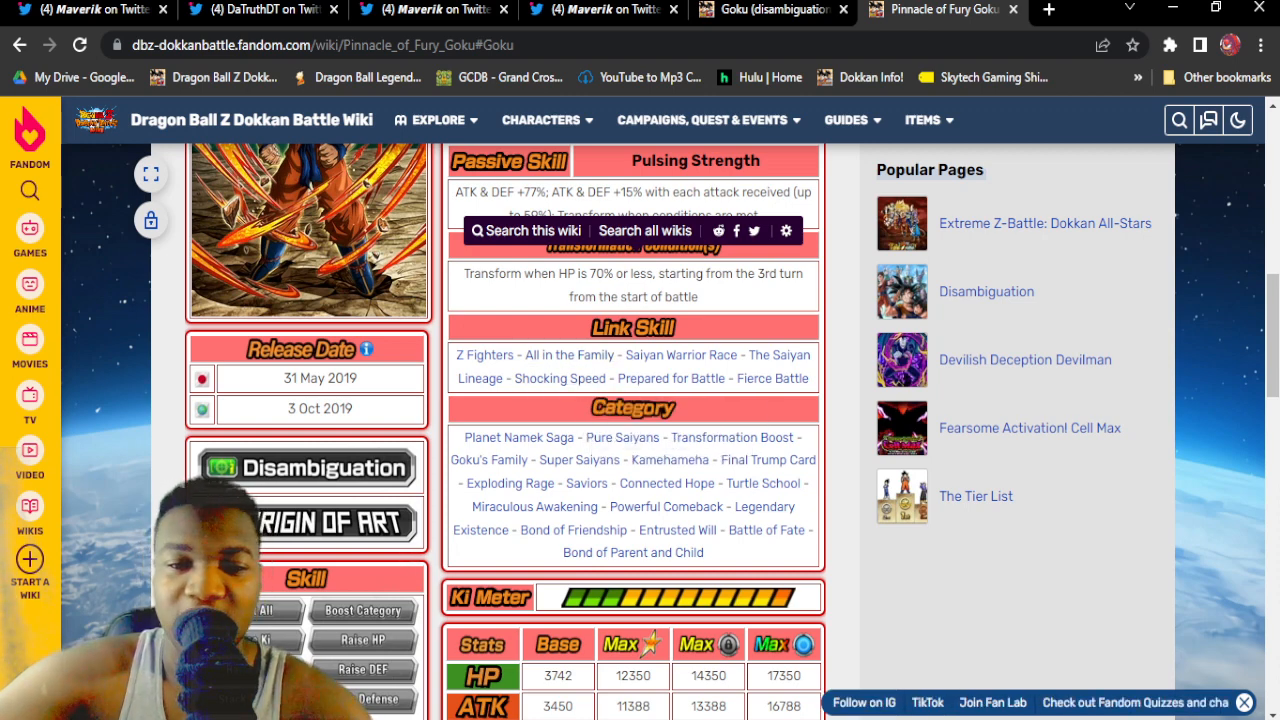
pyautogui.scroll(3)
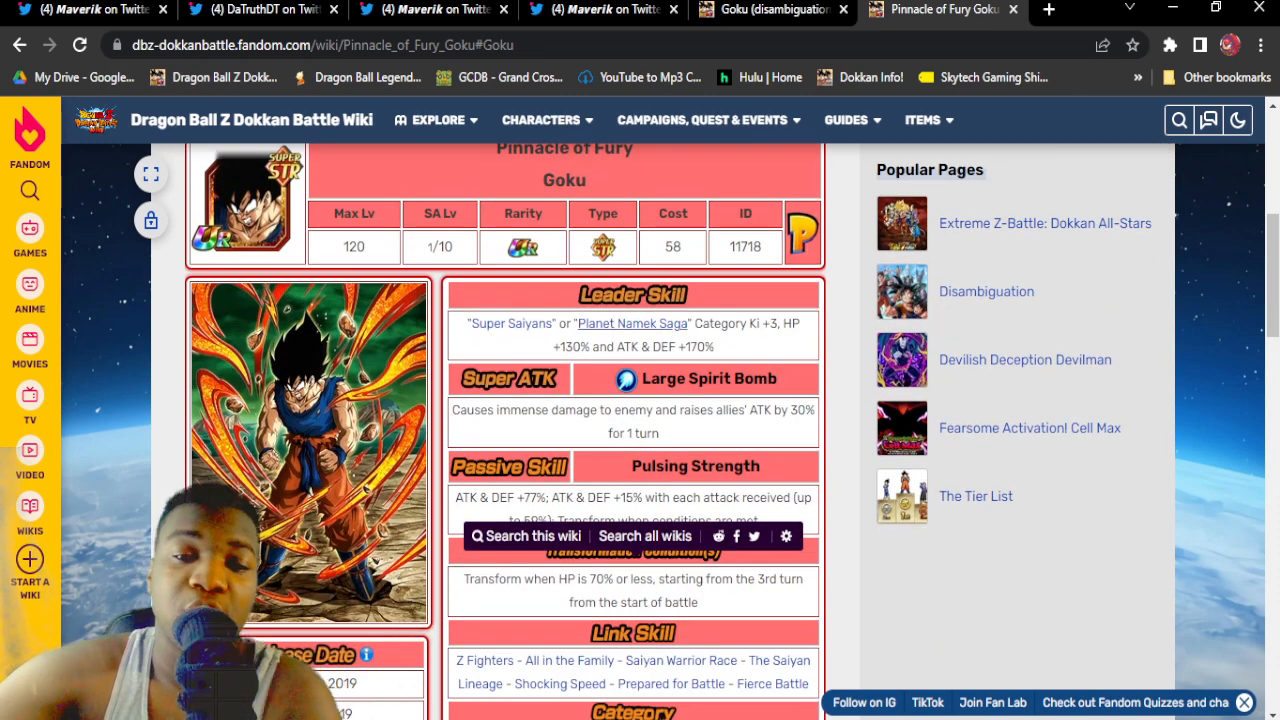
pyautogui.scroll(-3)
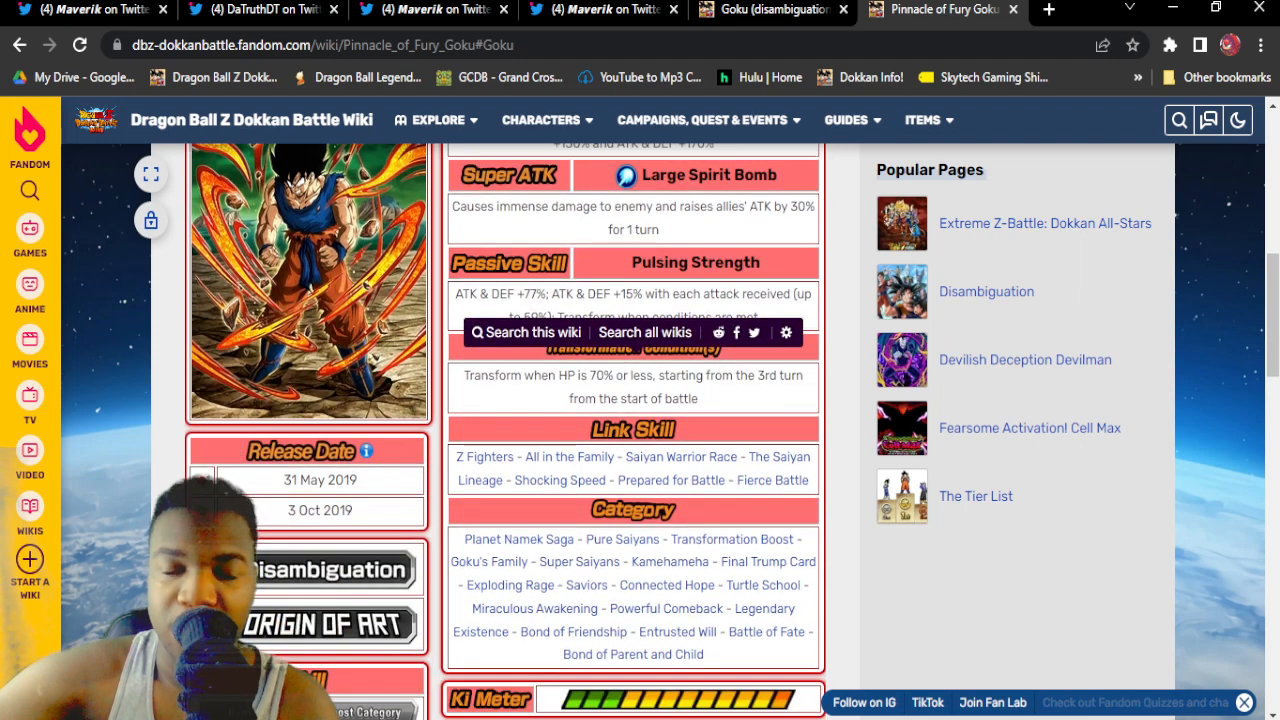
pyautogui.scroll(-3)
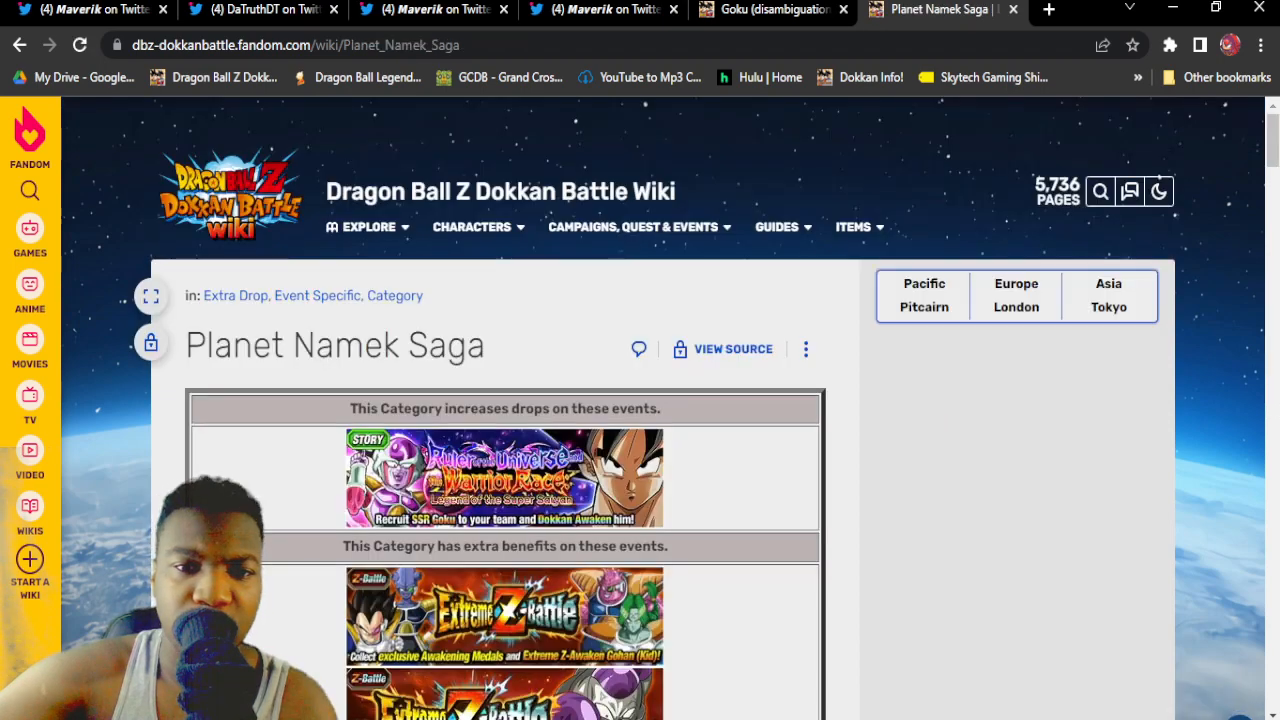
pyautogui.scroll(-3)
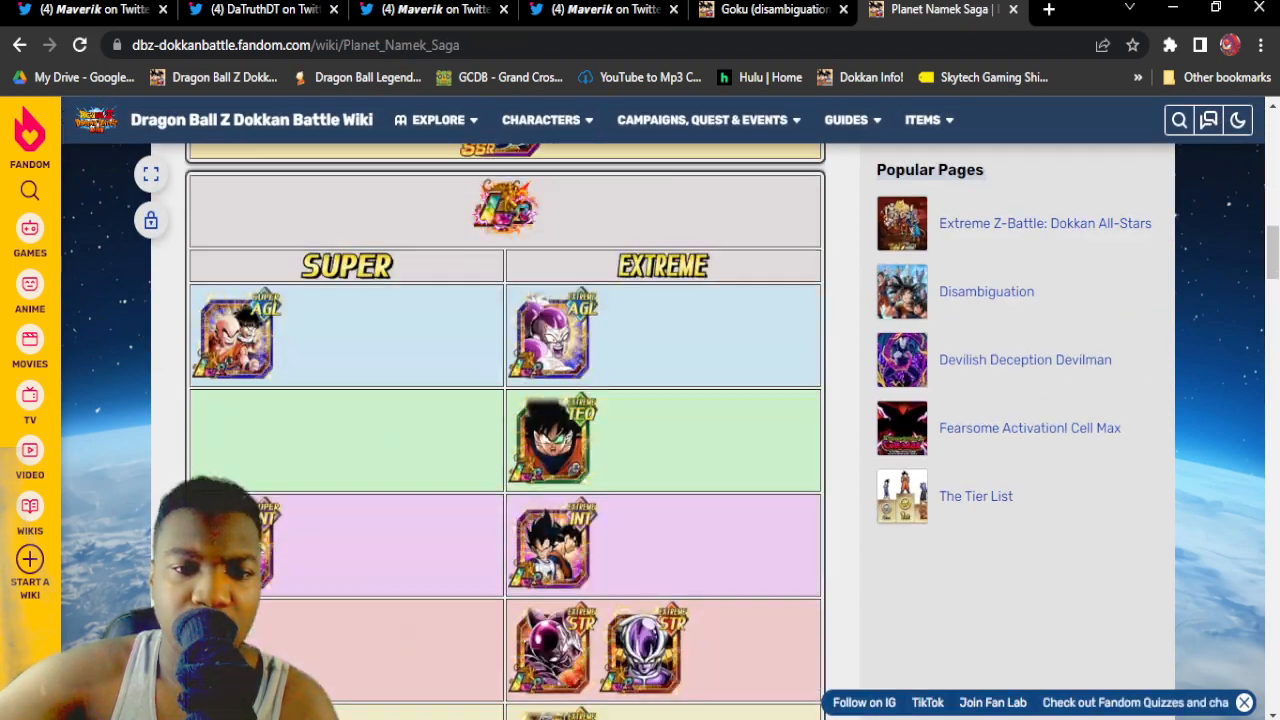
pyautogui.scroll(-3)
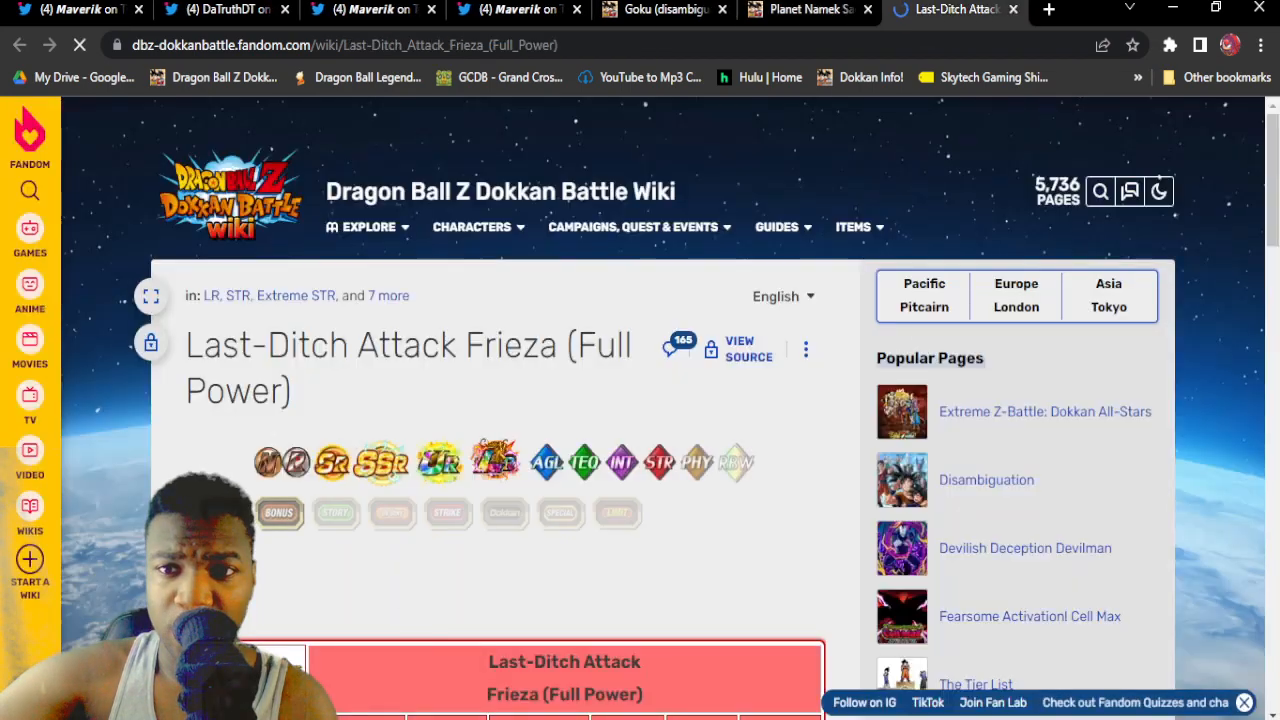
# Step: Scroll through the Frieza page's skills and stats
pyautogui.scroll(-3)
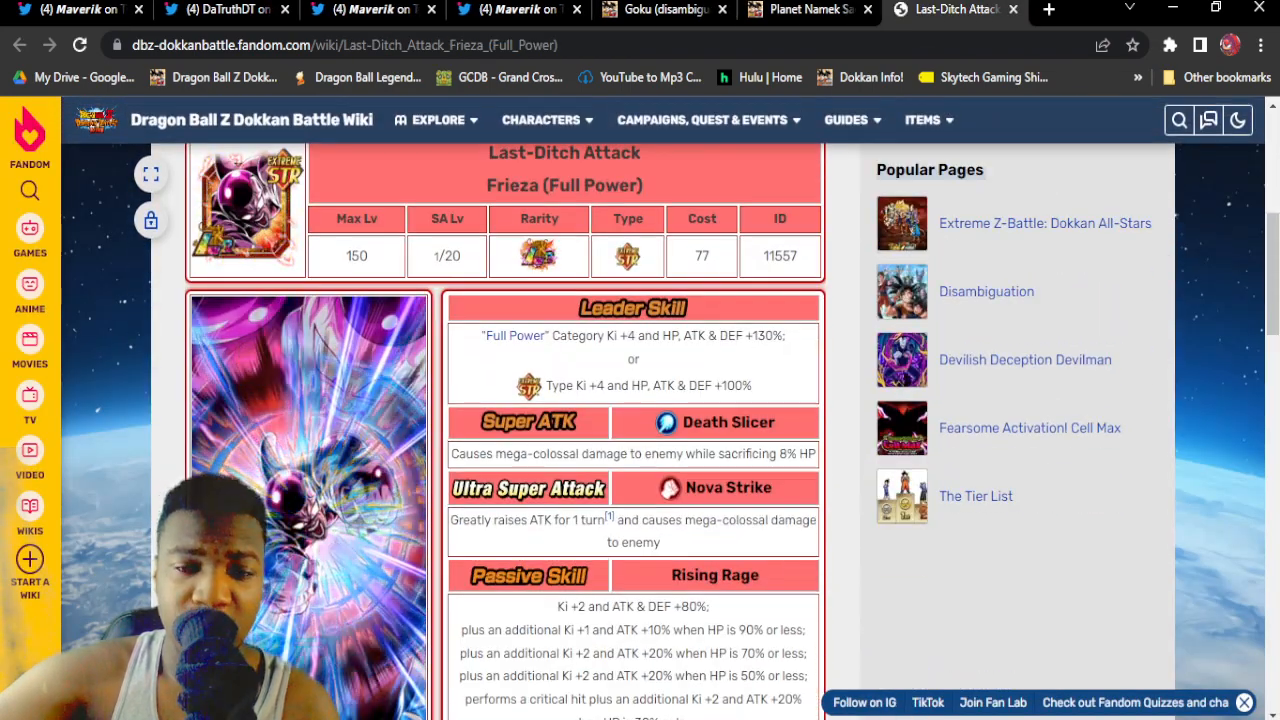
pyautogui.scroll(-3)
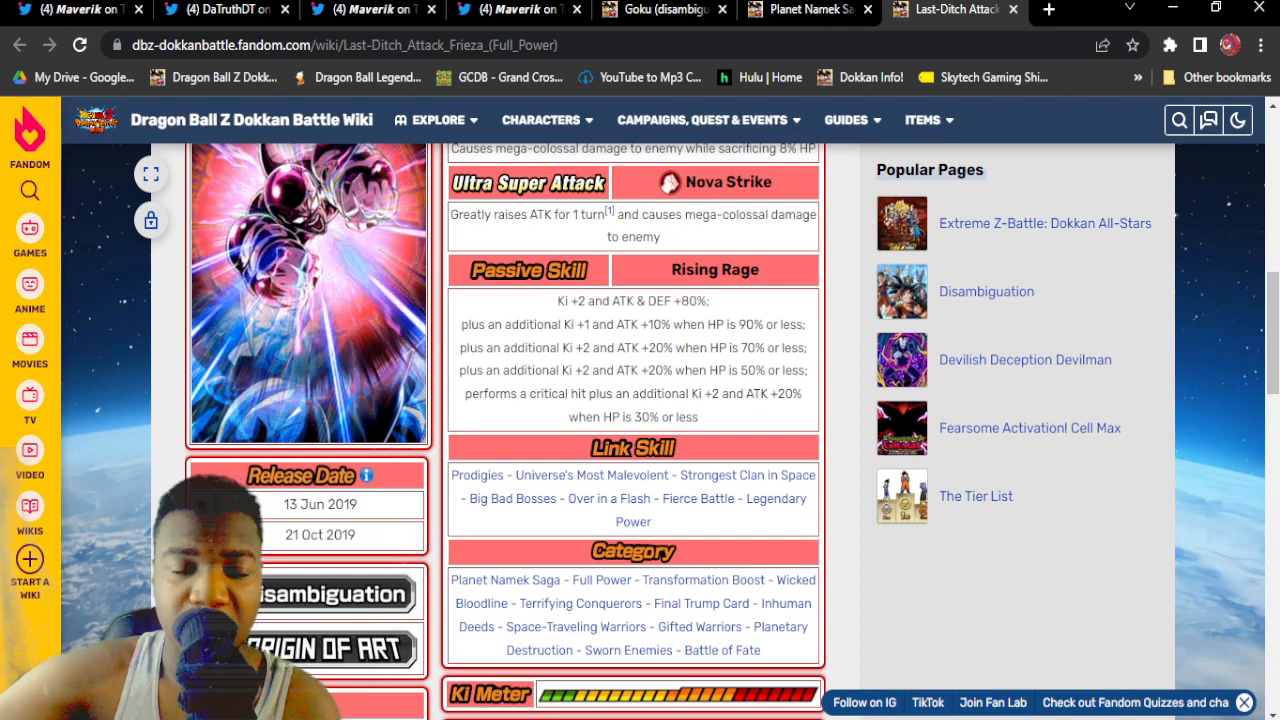
pyautogui.scroll(-3)
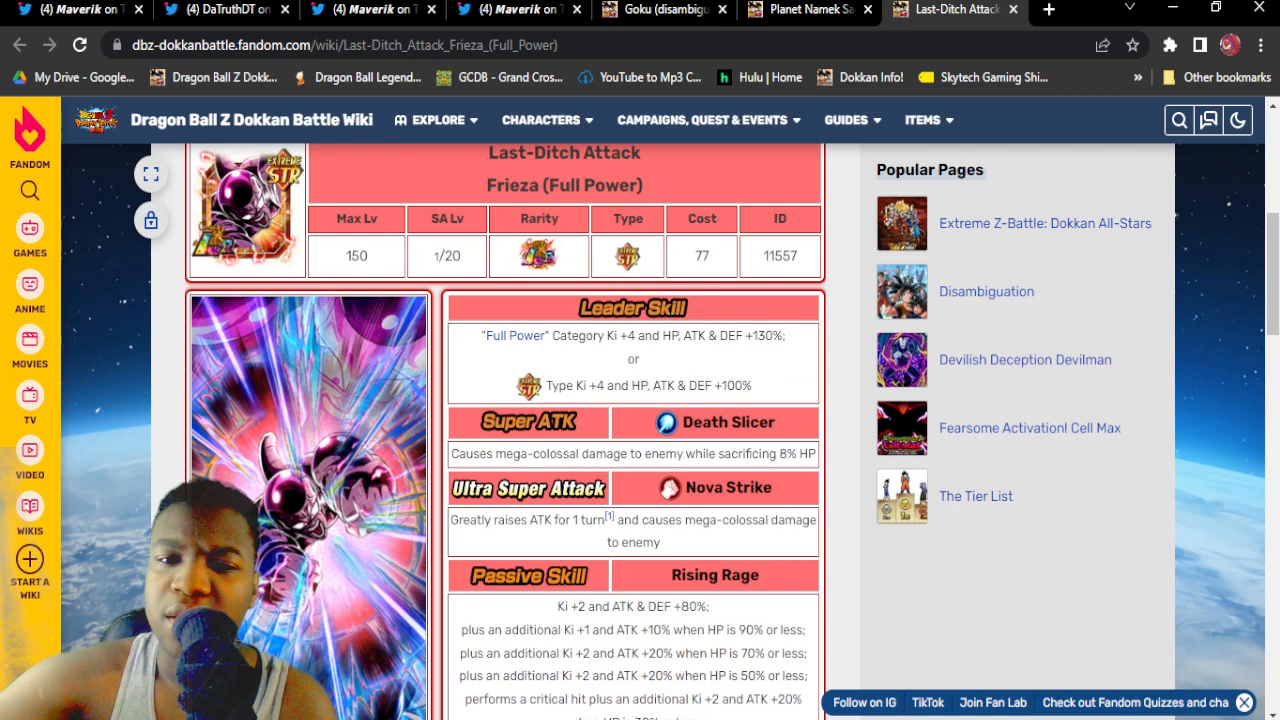
pyautogui.scroll(-3)
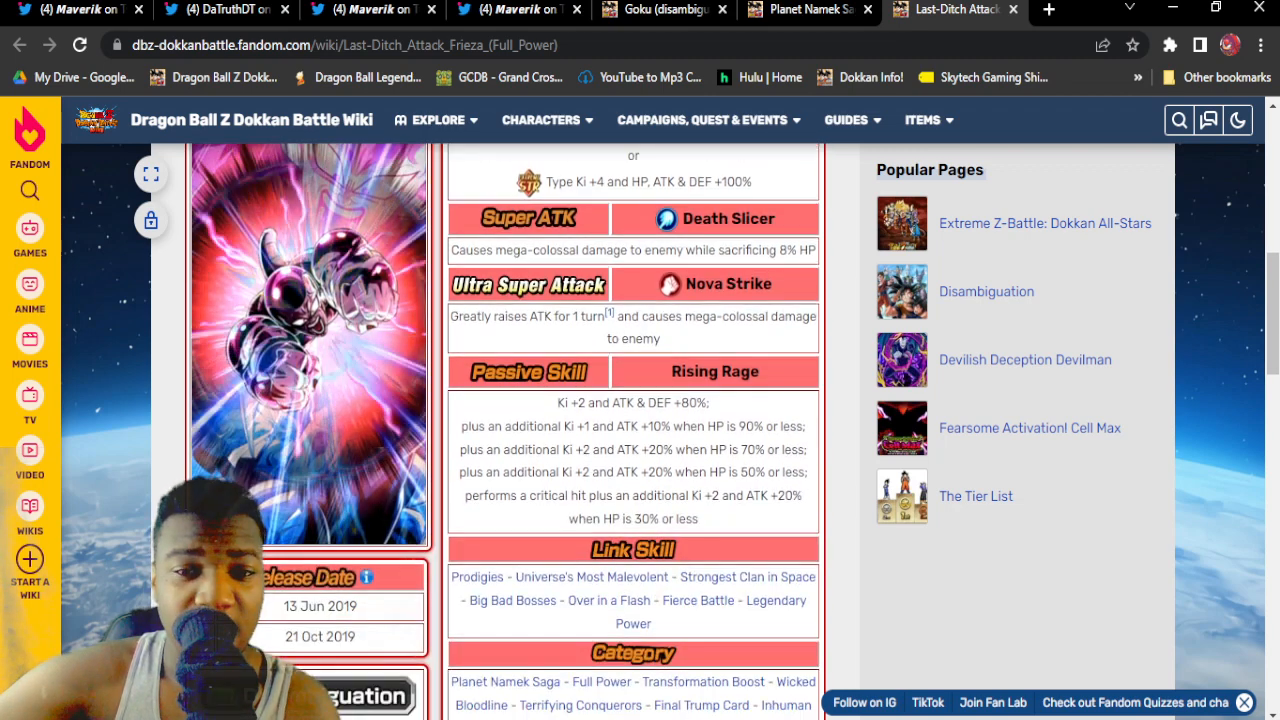
pyautogui.scroll(-3)
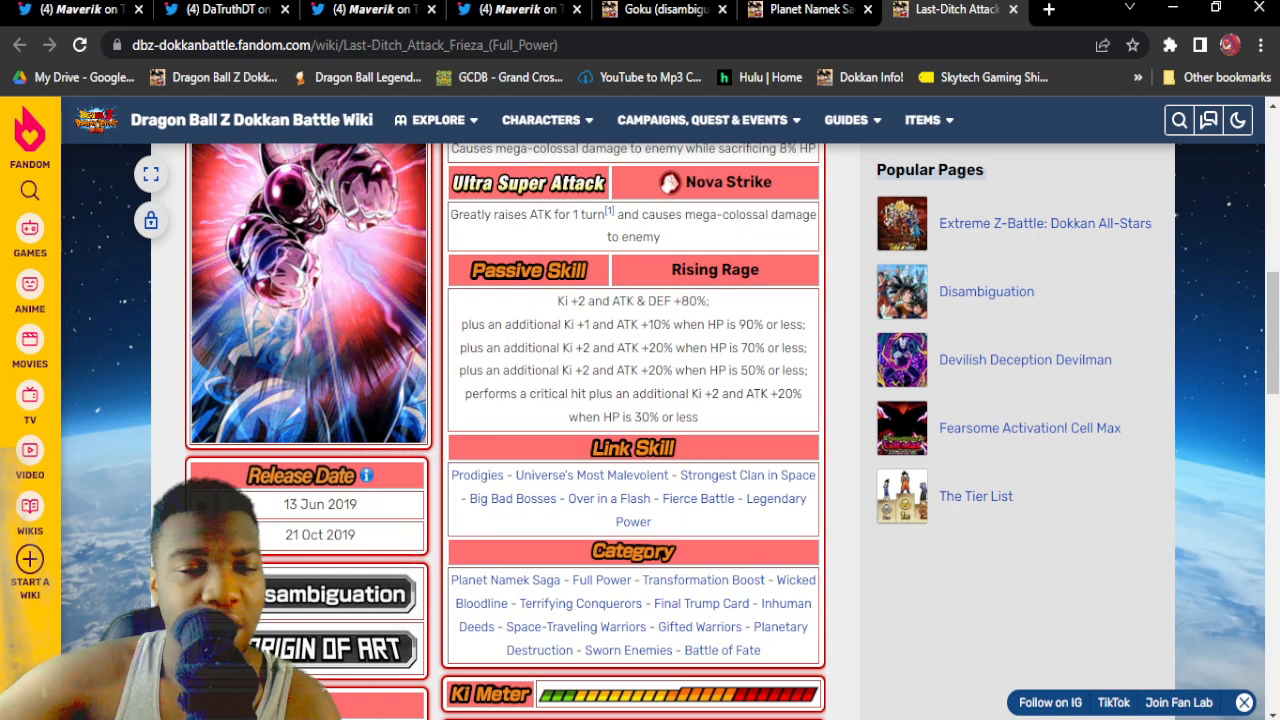
pyautogui.scroll(-3)
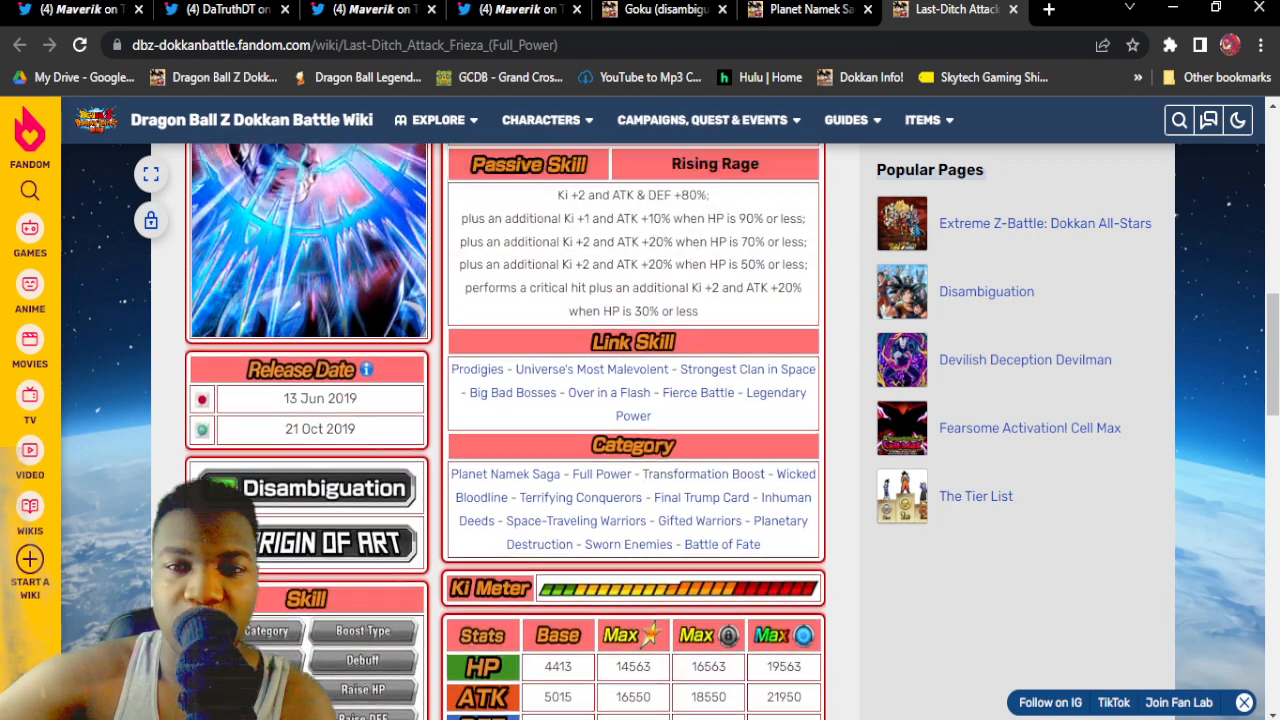
pyautogui.scroll(-3)
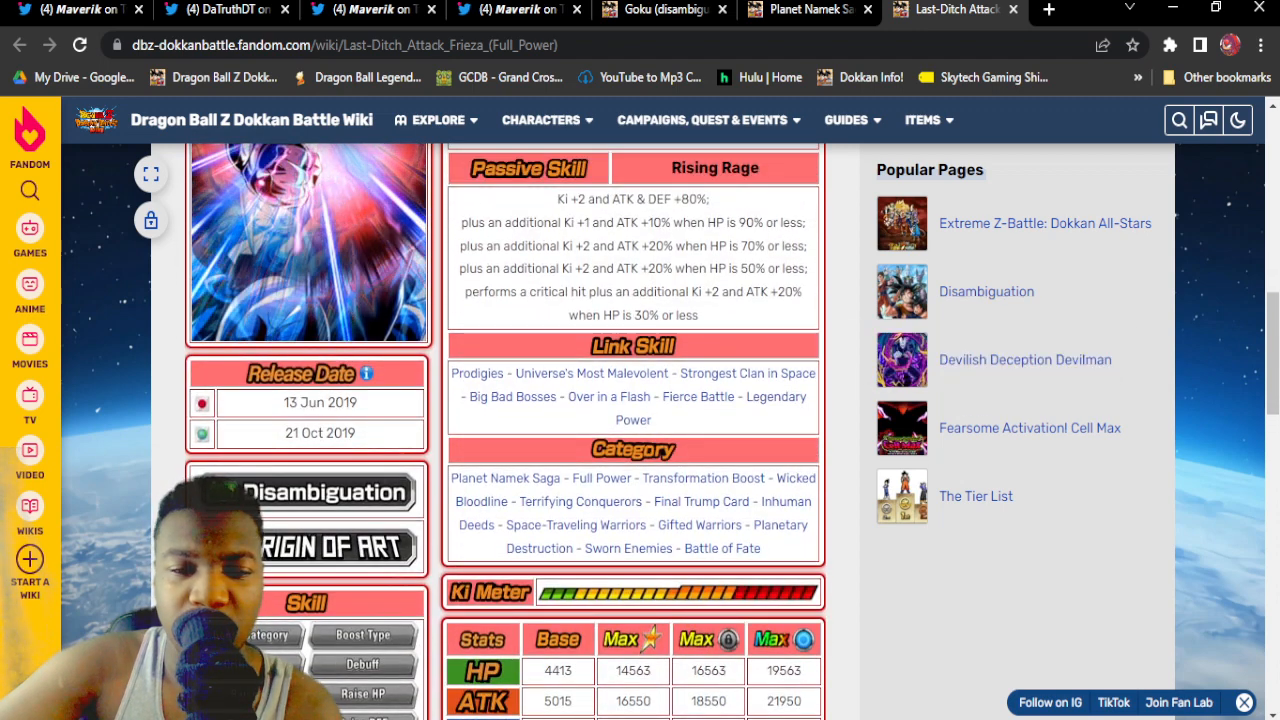
pyautogui.moveTo(608, 396)
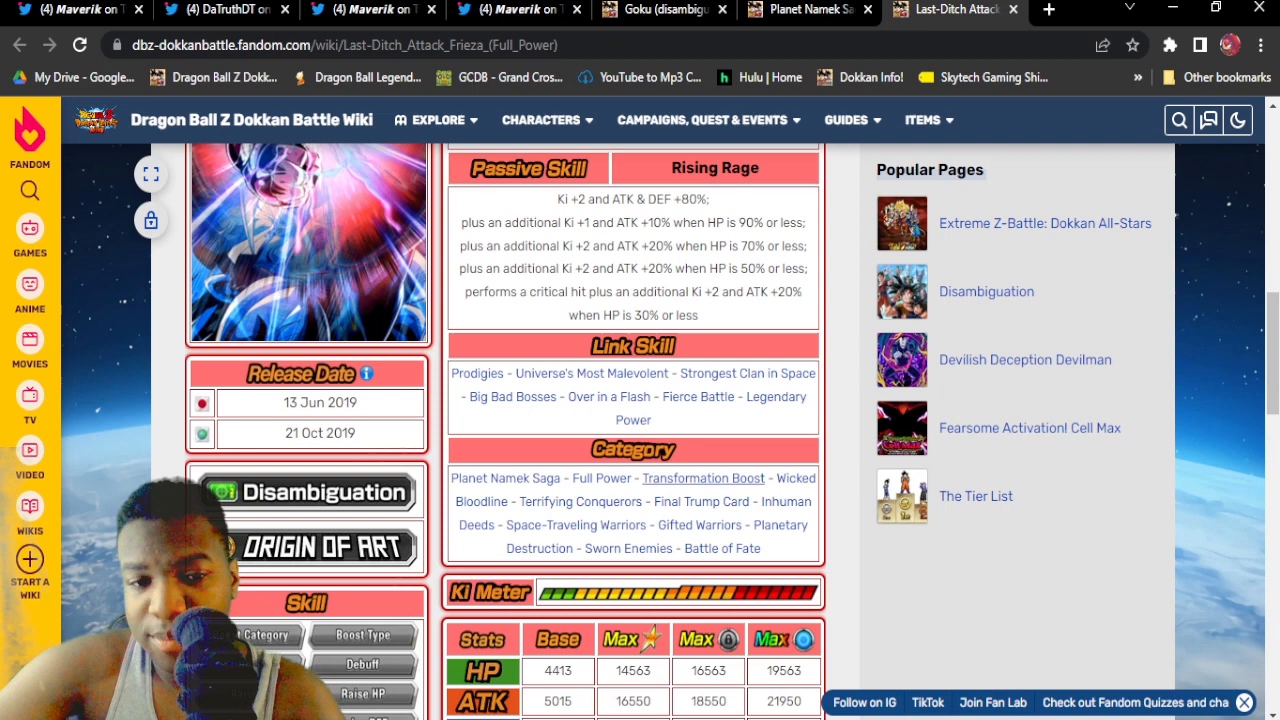
# Step: Finish reviewing the Frieza page and close its wiki tab
pyautogui.scroll(-3)
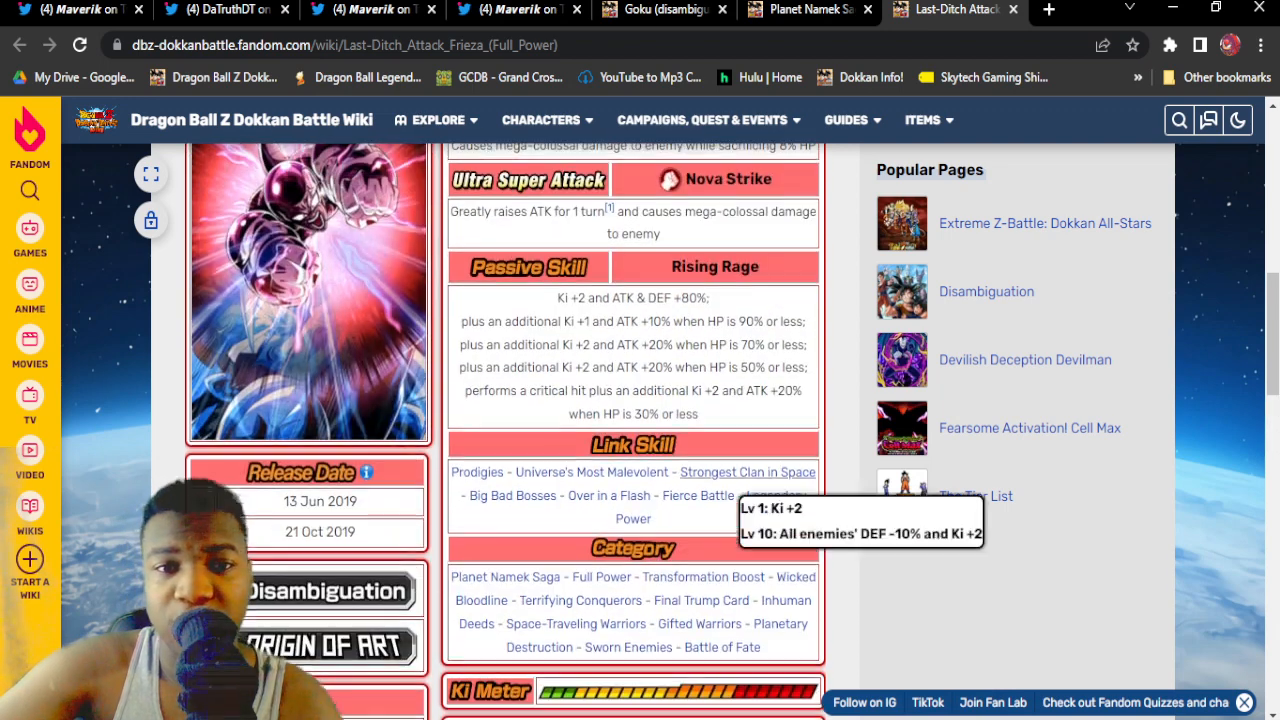
pyautogui.scroll(-3)
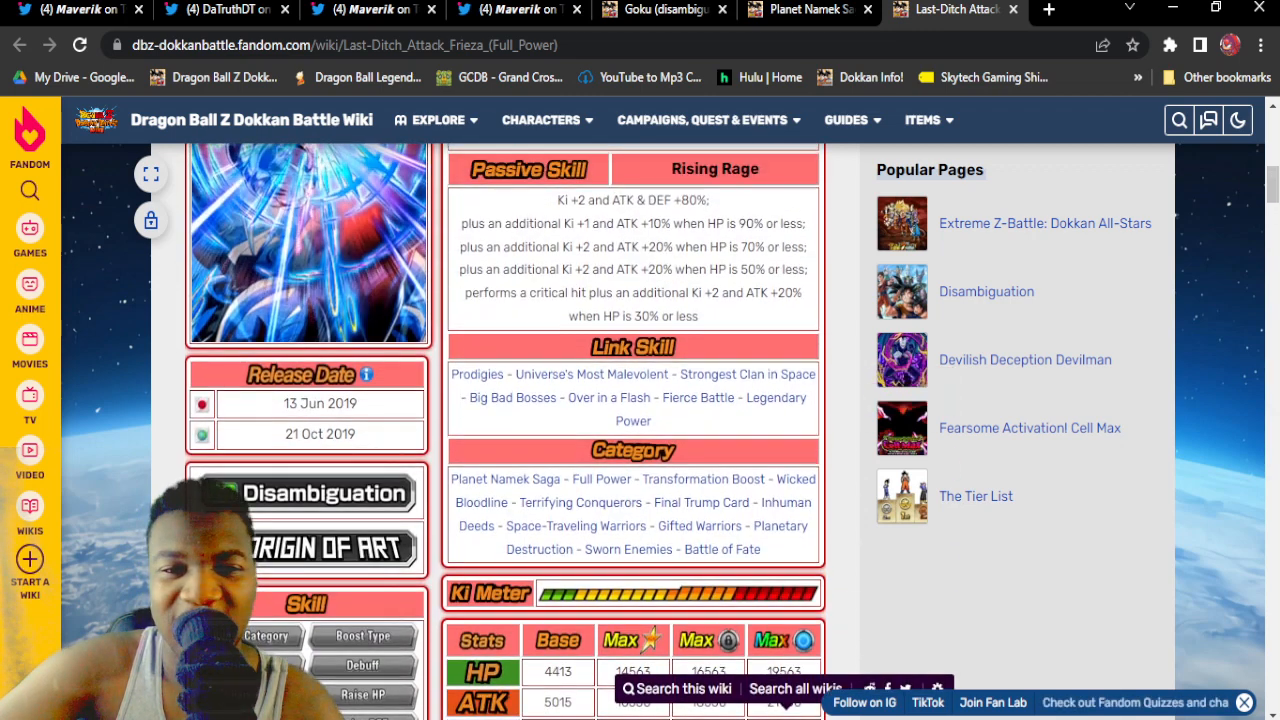
pyautogui.scroll(3)
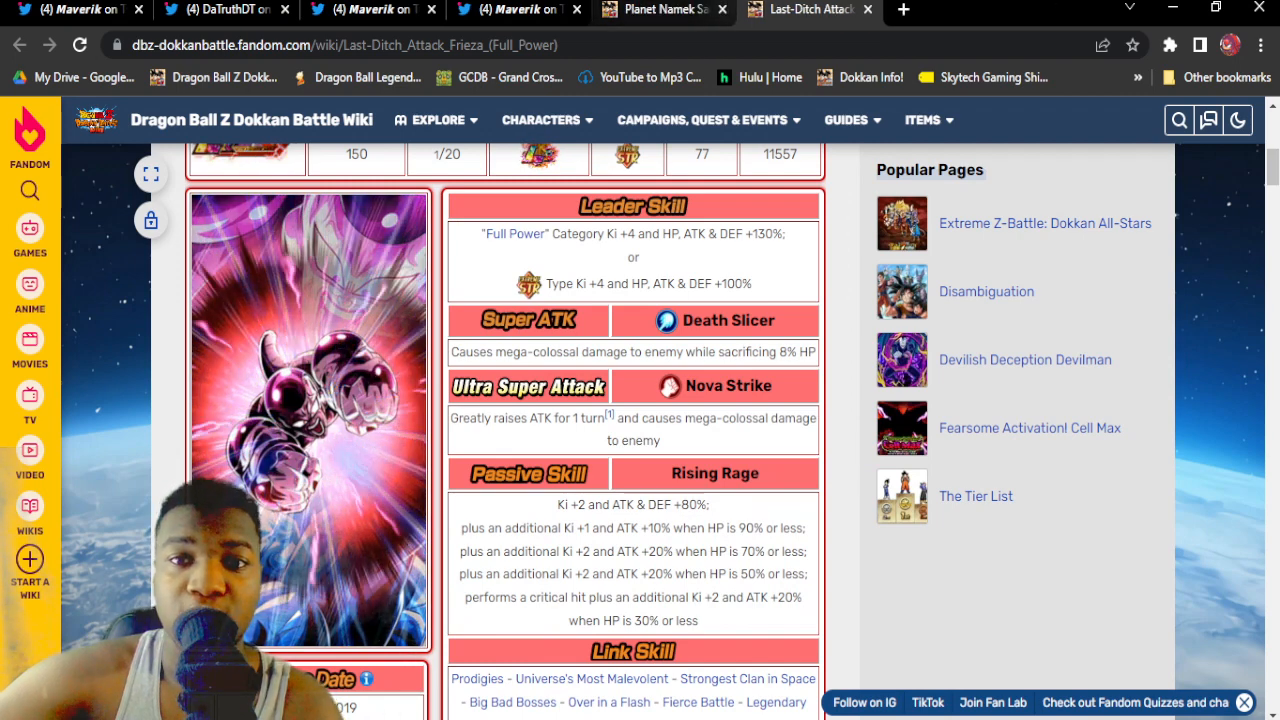
pyautogui.click(810, 9)
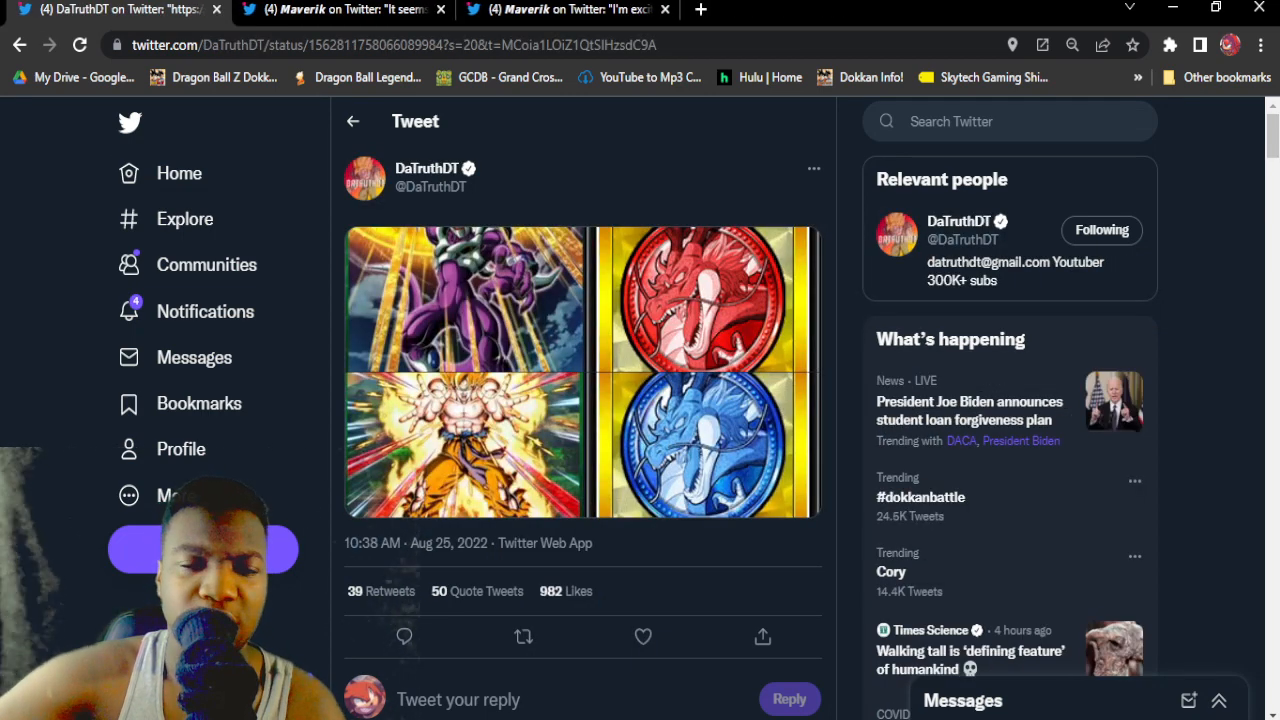
# Step: Page through the tweet's leaked images full size, then switch to the 'I'm excited for revive!' tweet
pyautogui.click(463, 300)
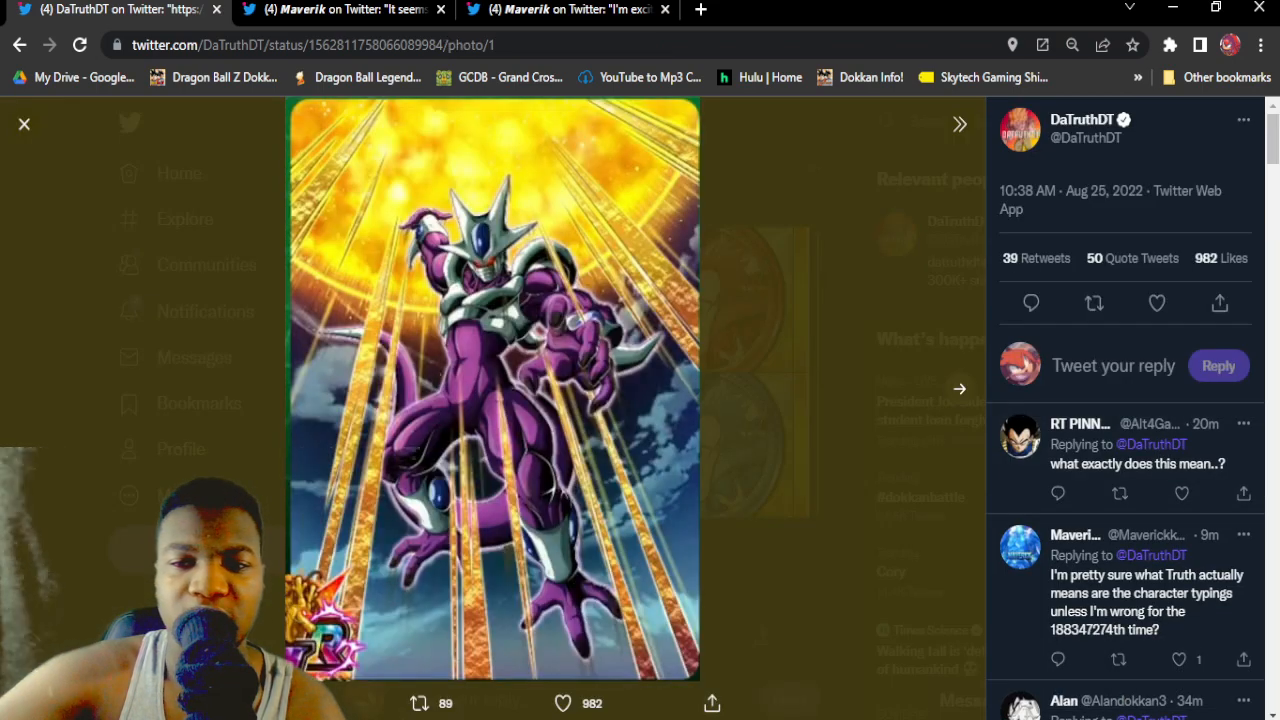
pyautogui.click(958, 389)
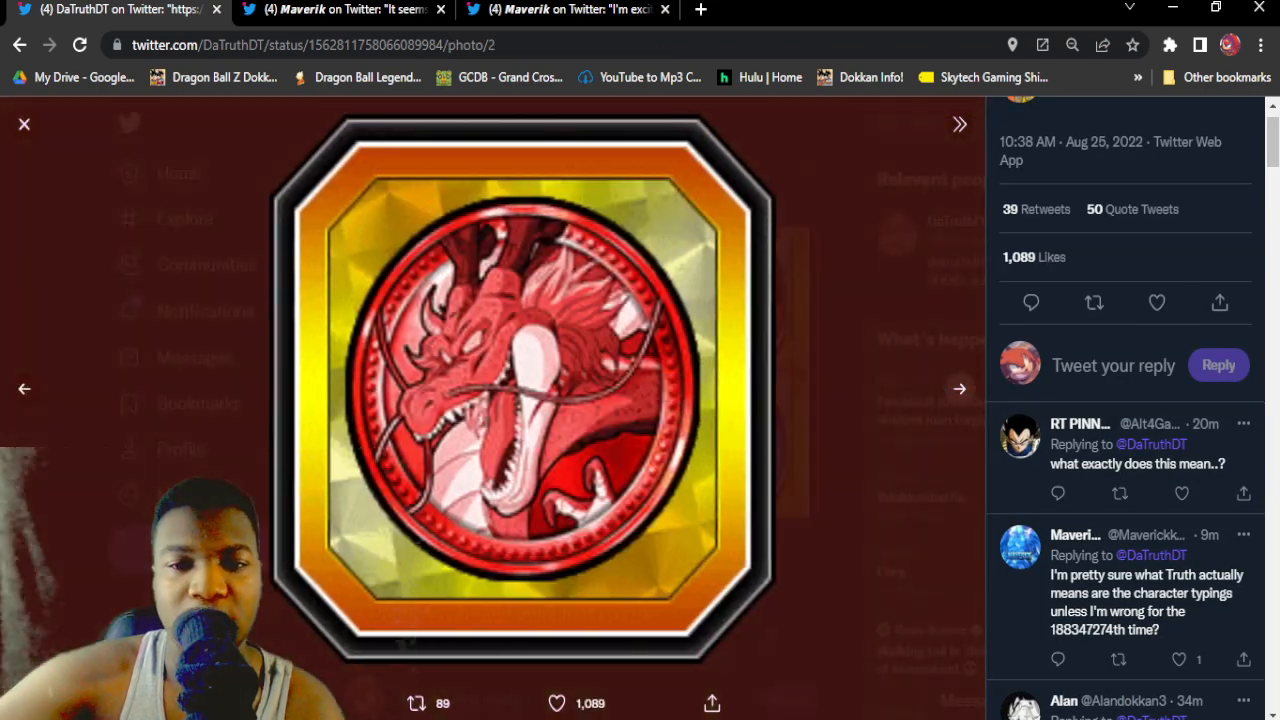
pyautogui.click(958, 388)
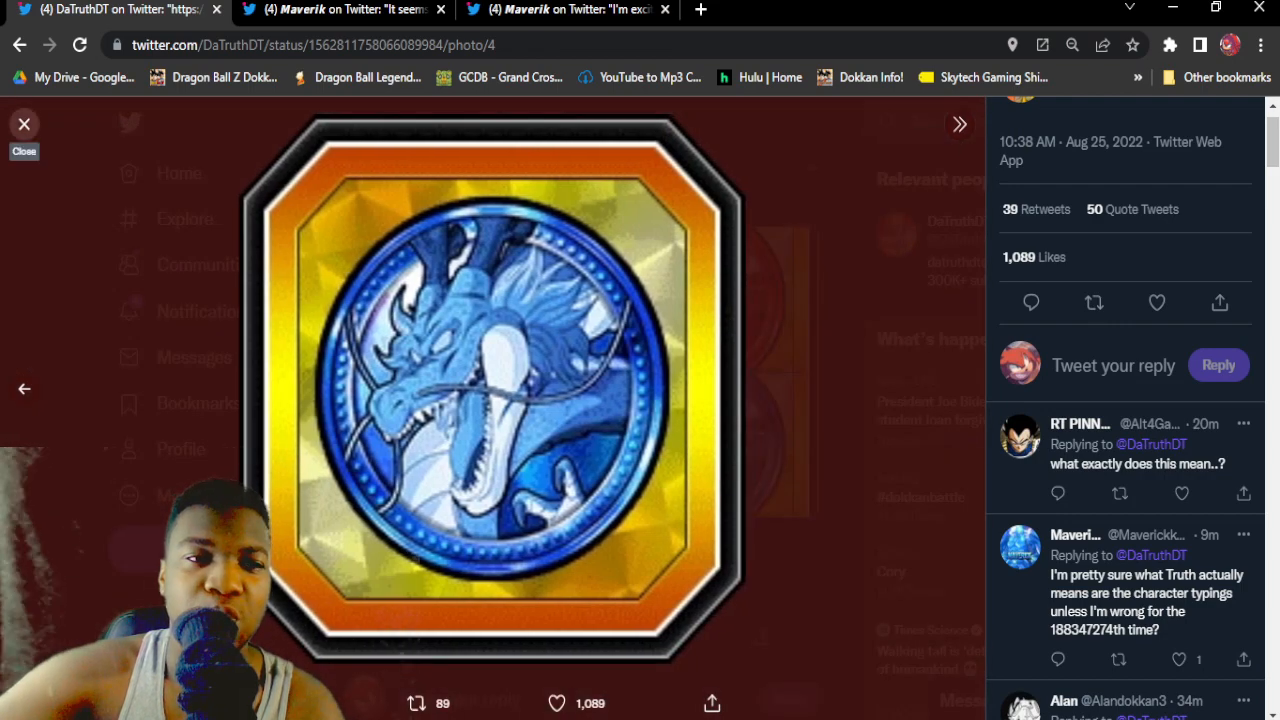
pyautogui.click(24, 124)
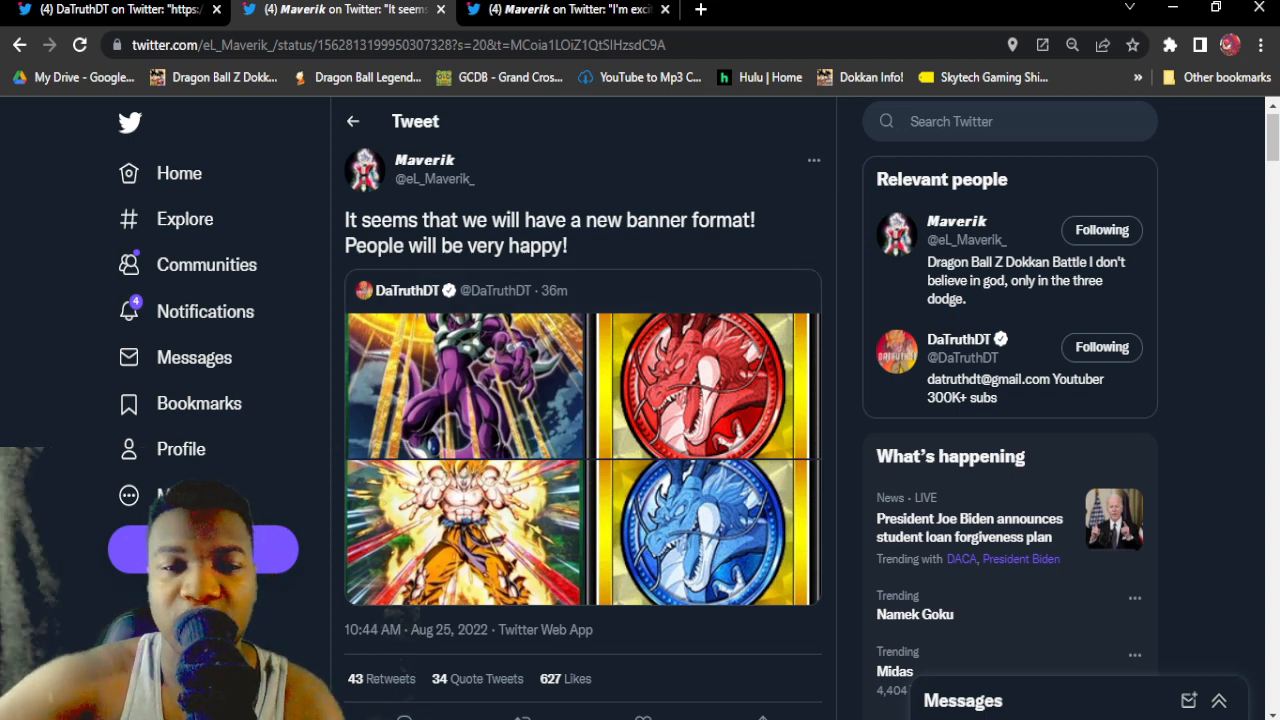
pyautogui.click(565, 9)
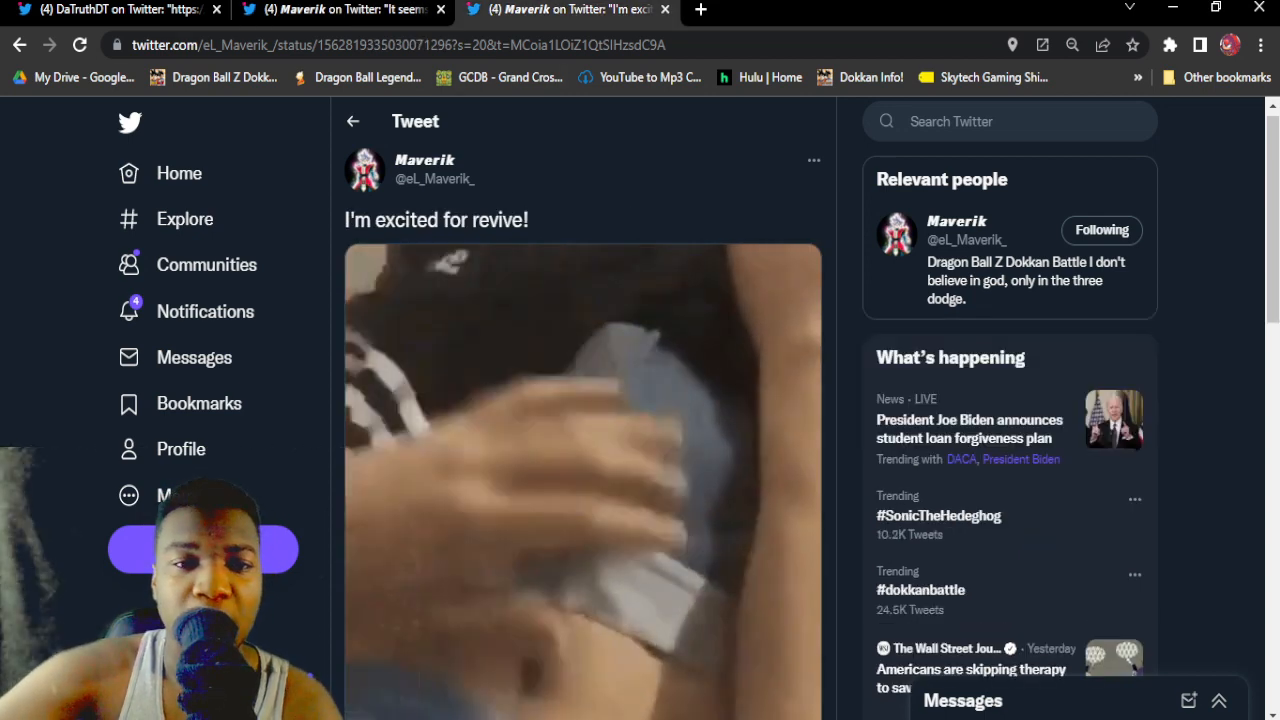